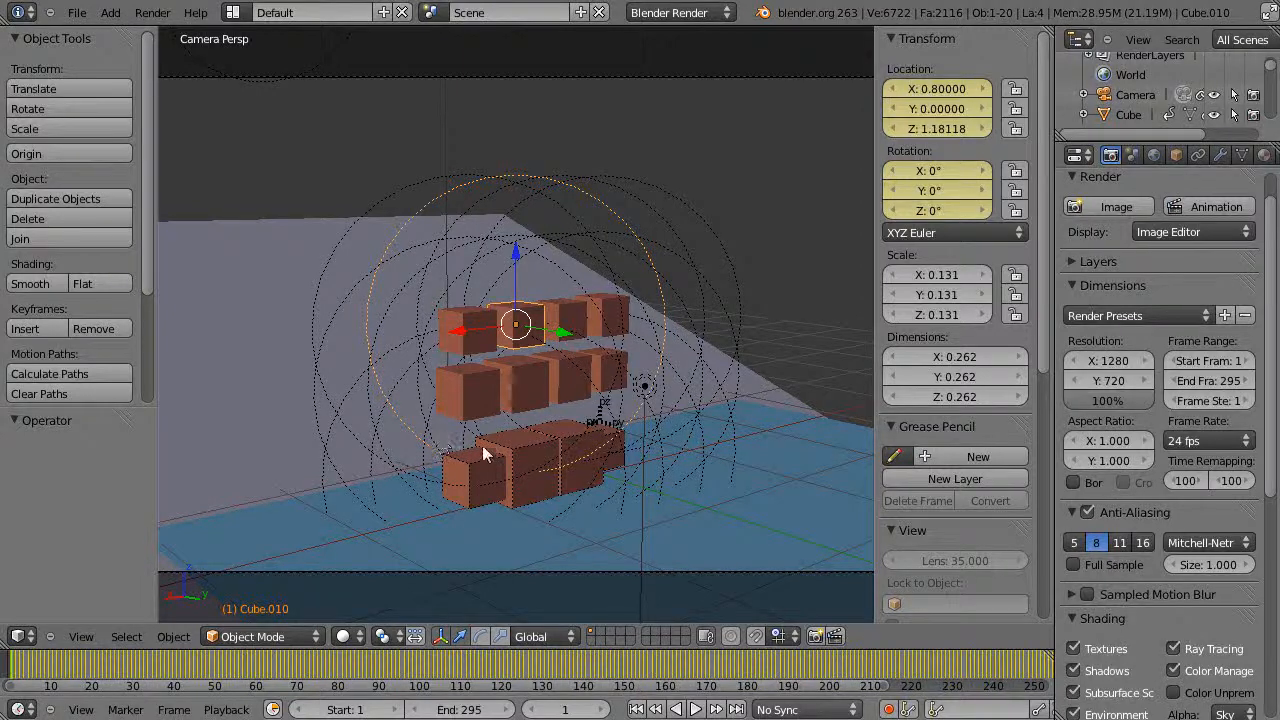
mouse_move(730, 440)
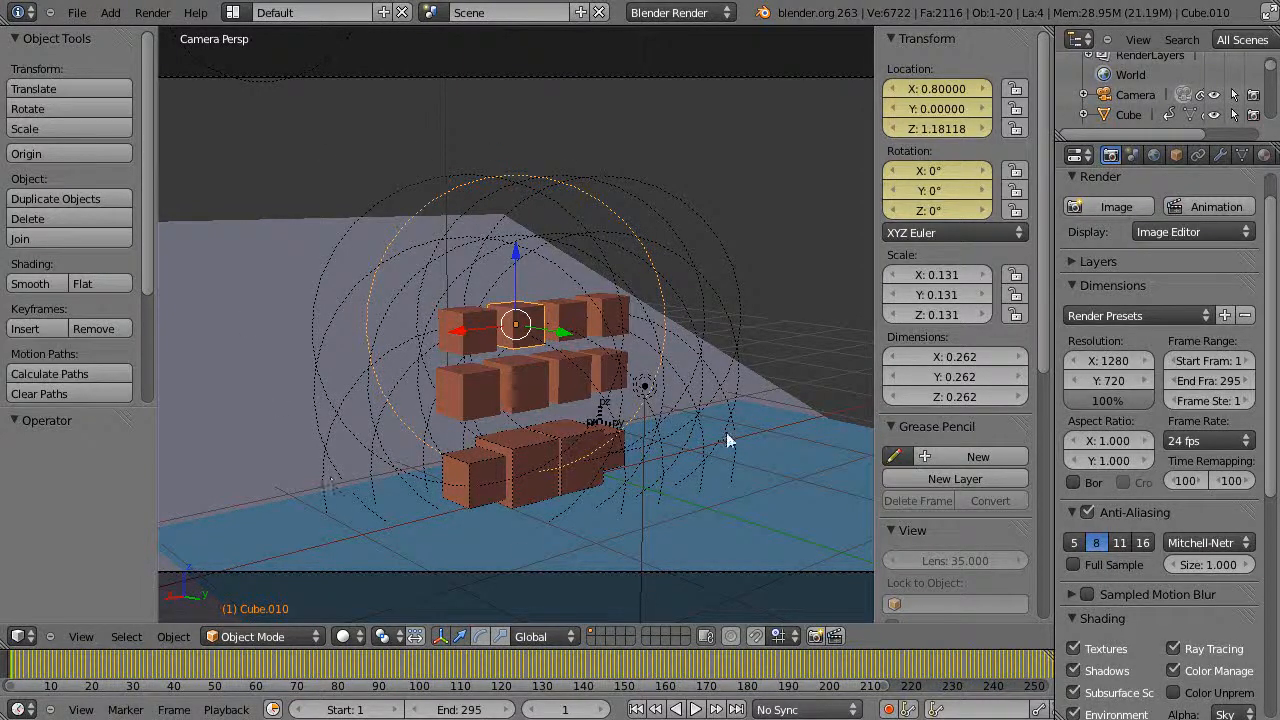
mouse_move(650, 436)
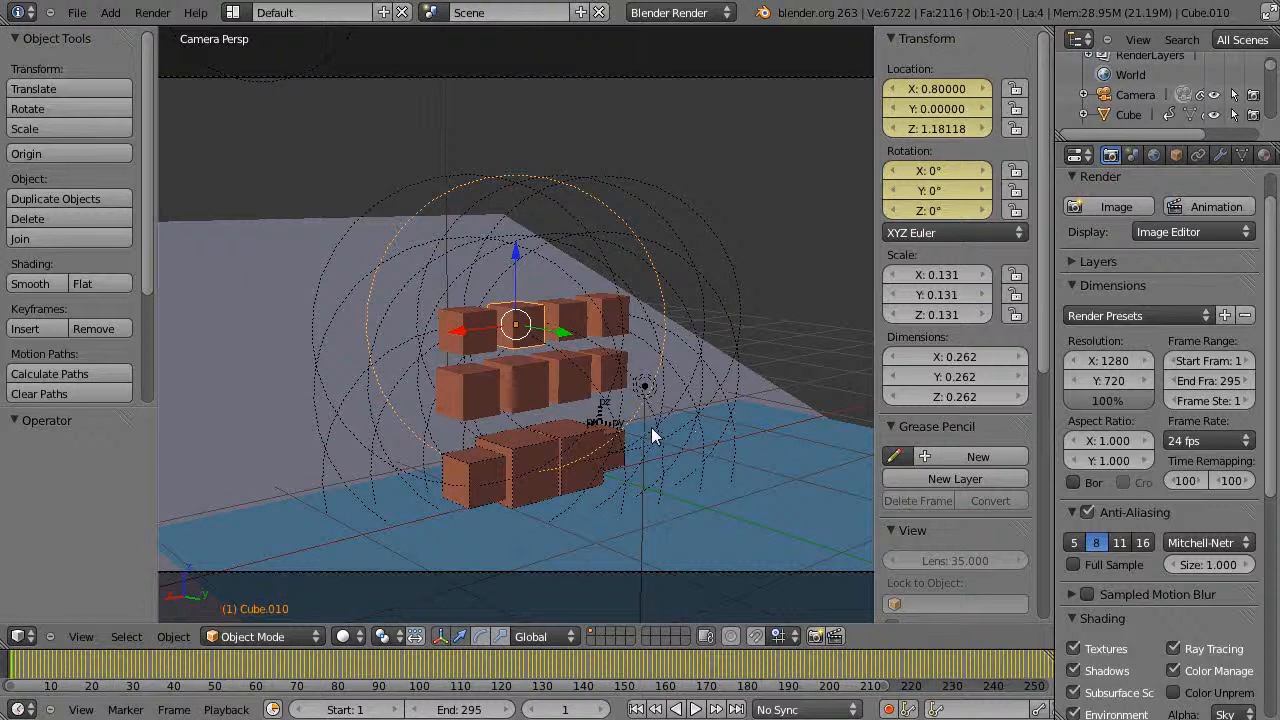
mouse_move(420, 276)
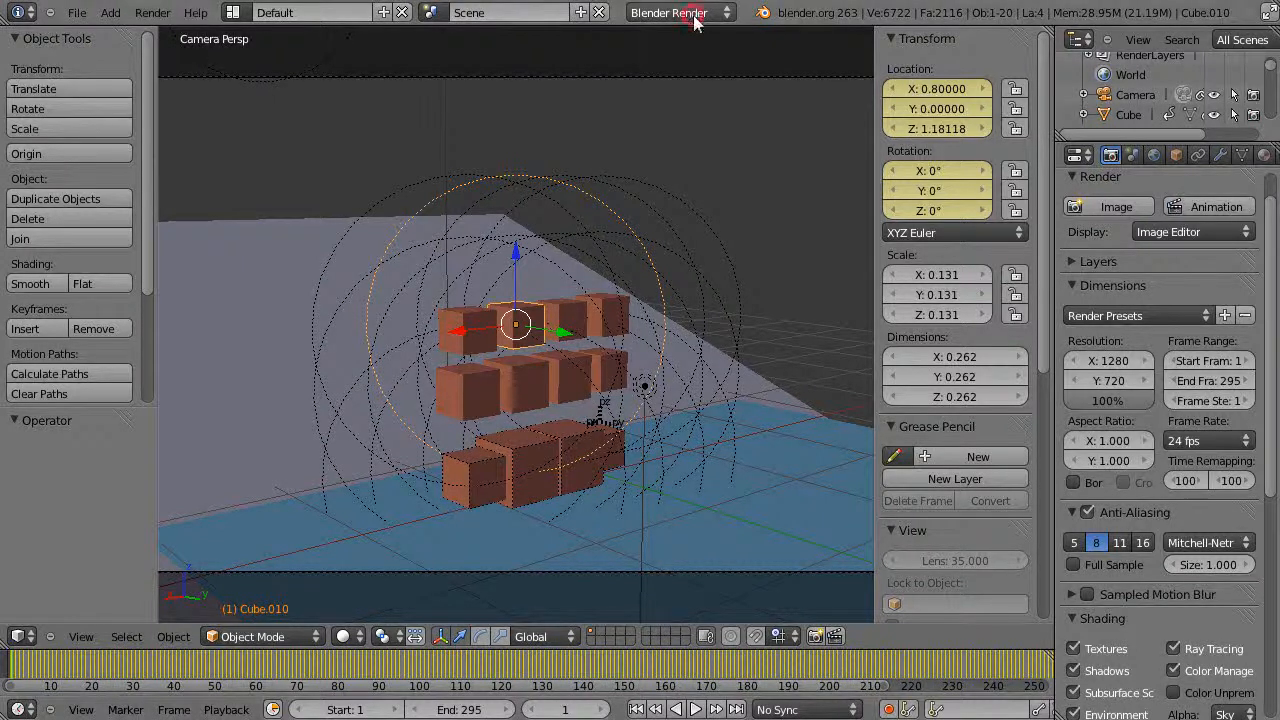
- Switch to Blender Game, enable Record Animation, and start the game engine run
click(680, 12)
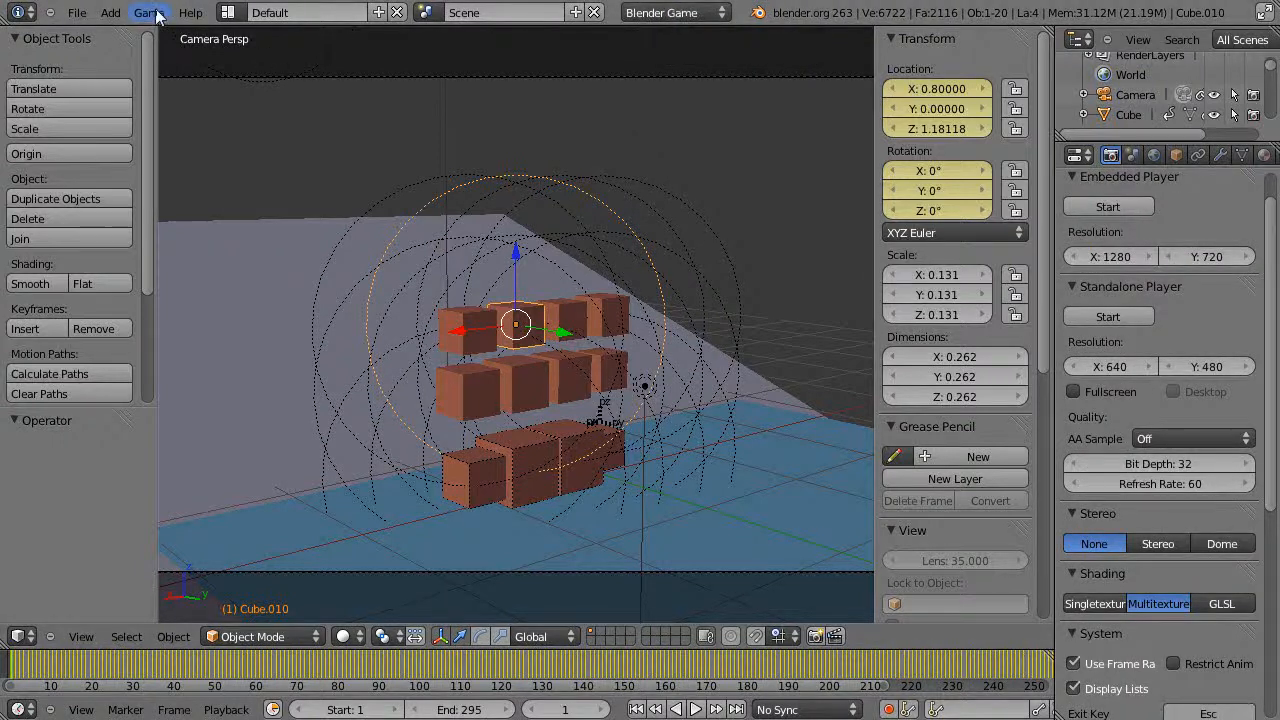
click(148, 12)
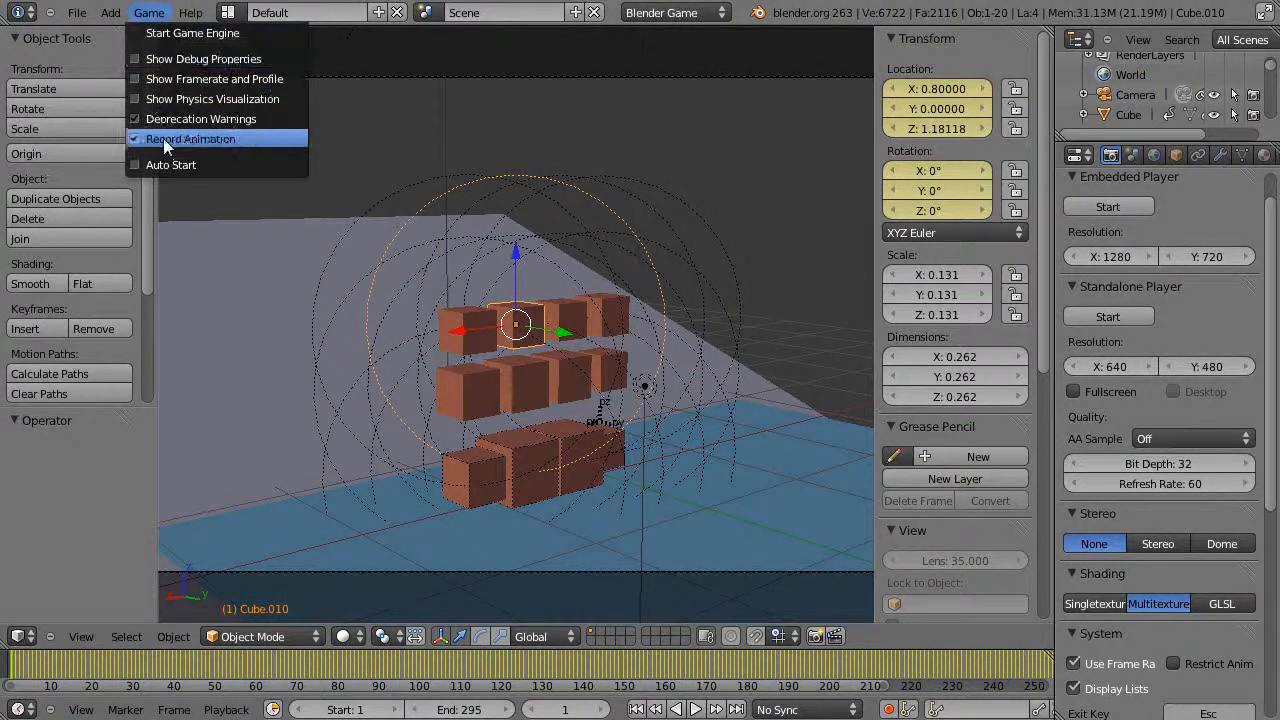
mouse_move(192, 32)
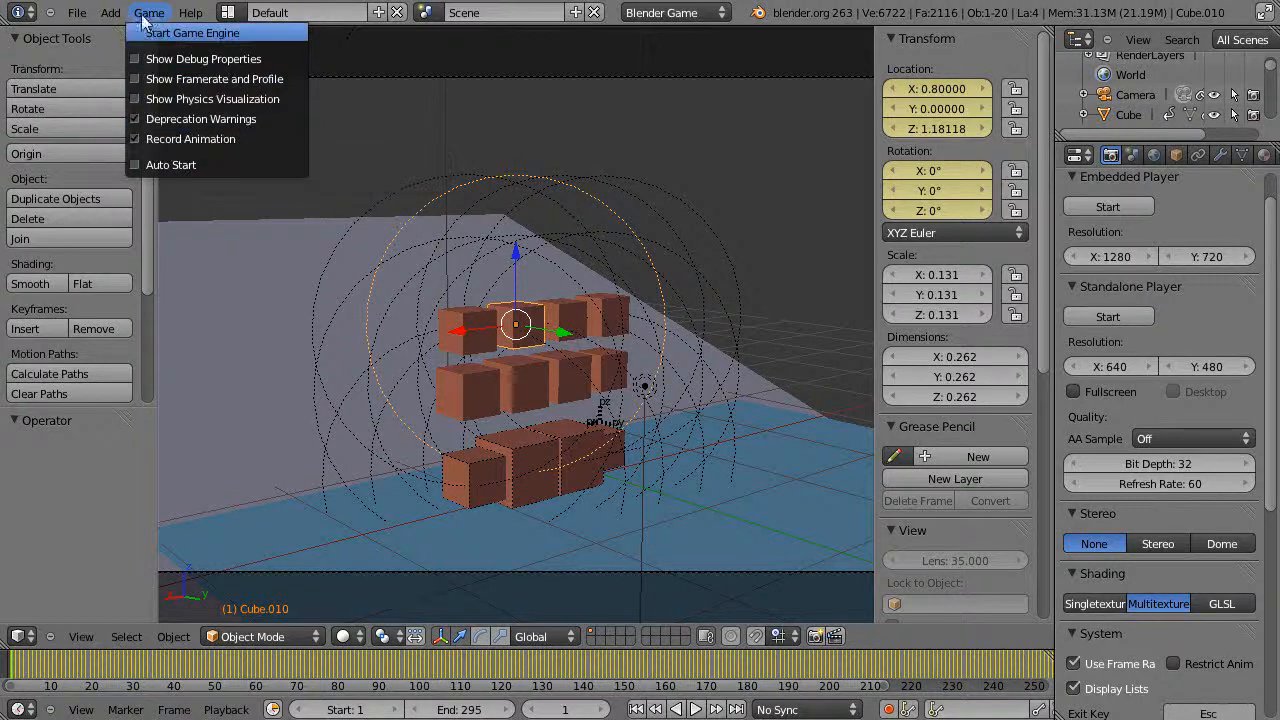
click(192, 32)
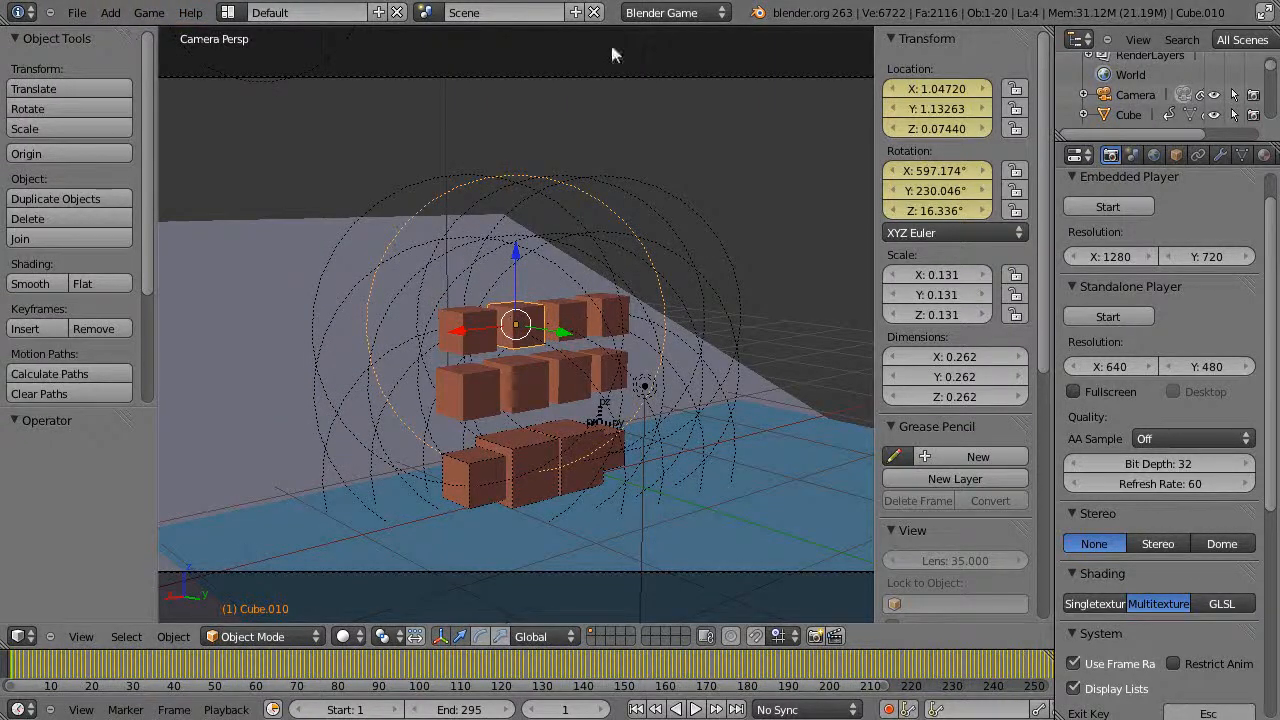
- Switch the render engine back to Blender Render
click(676, 12)
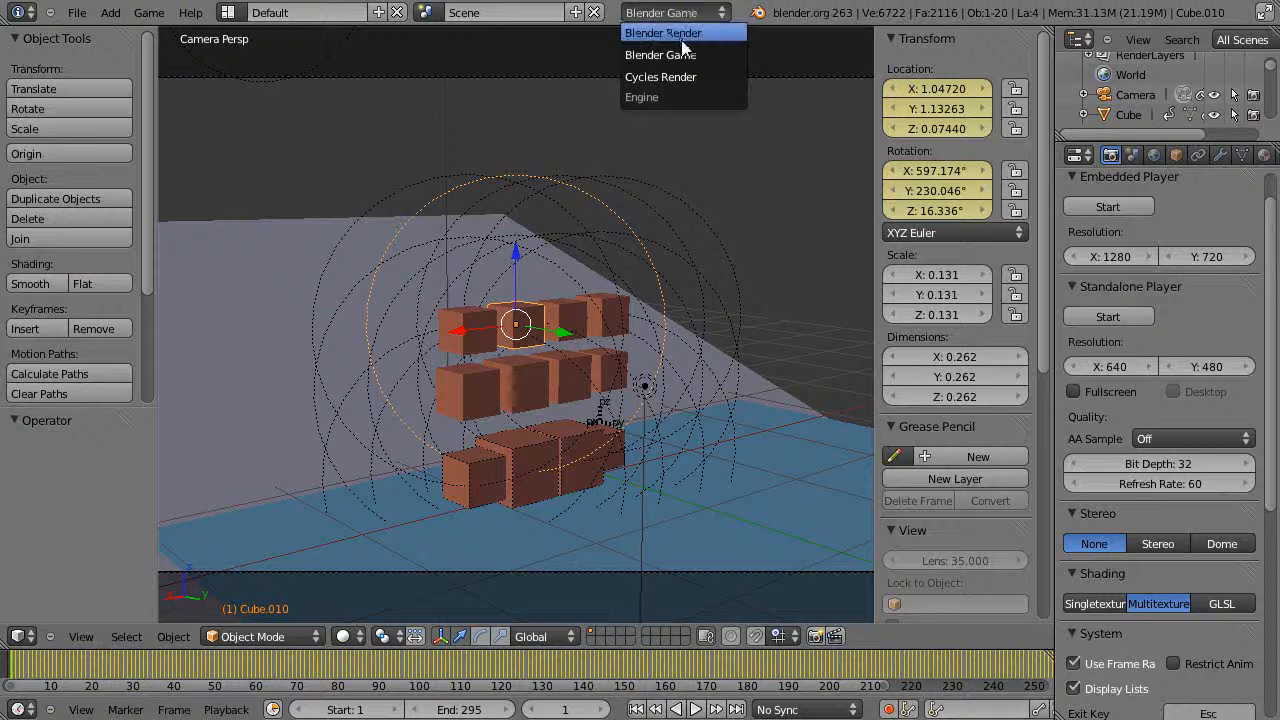
click(664, 32)
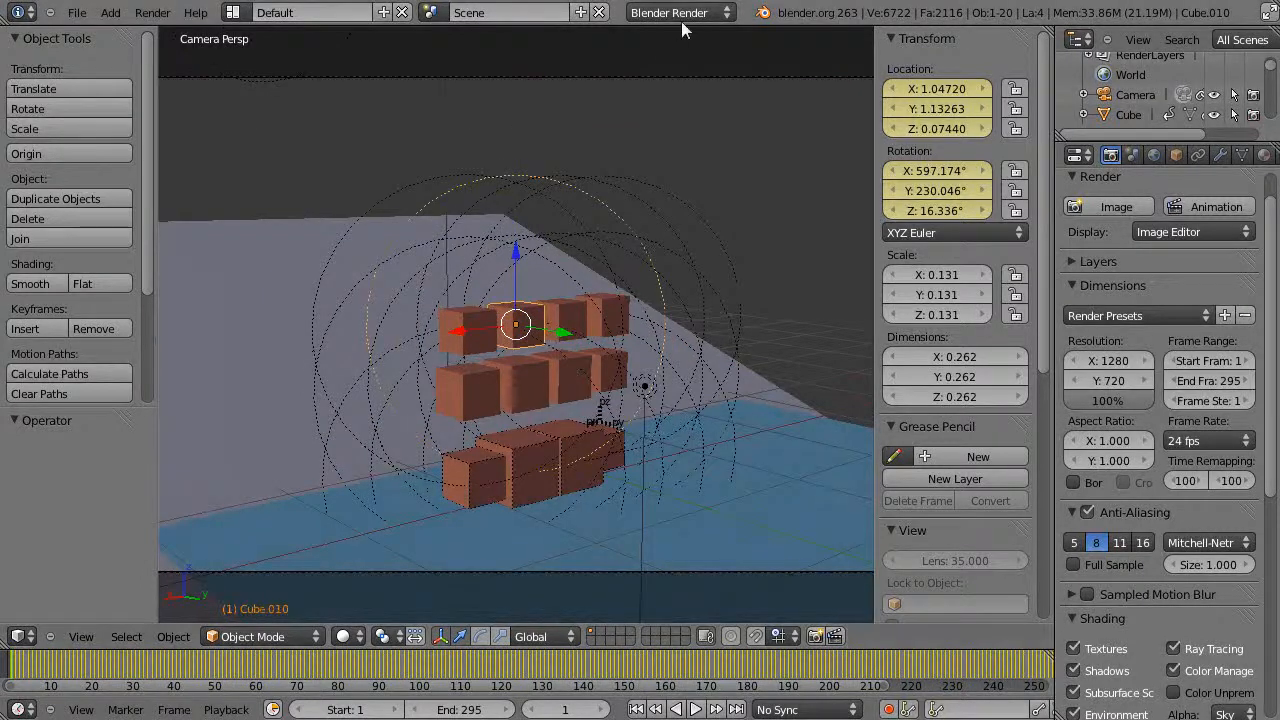
mouse_move(680, 12)
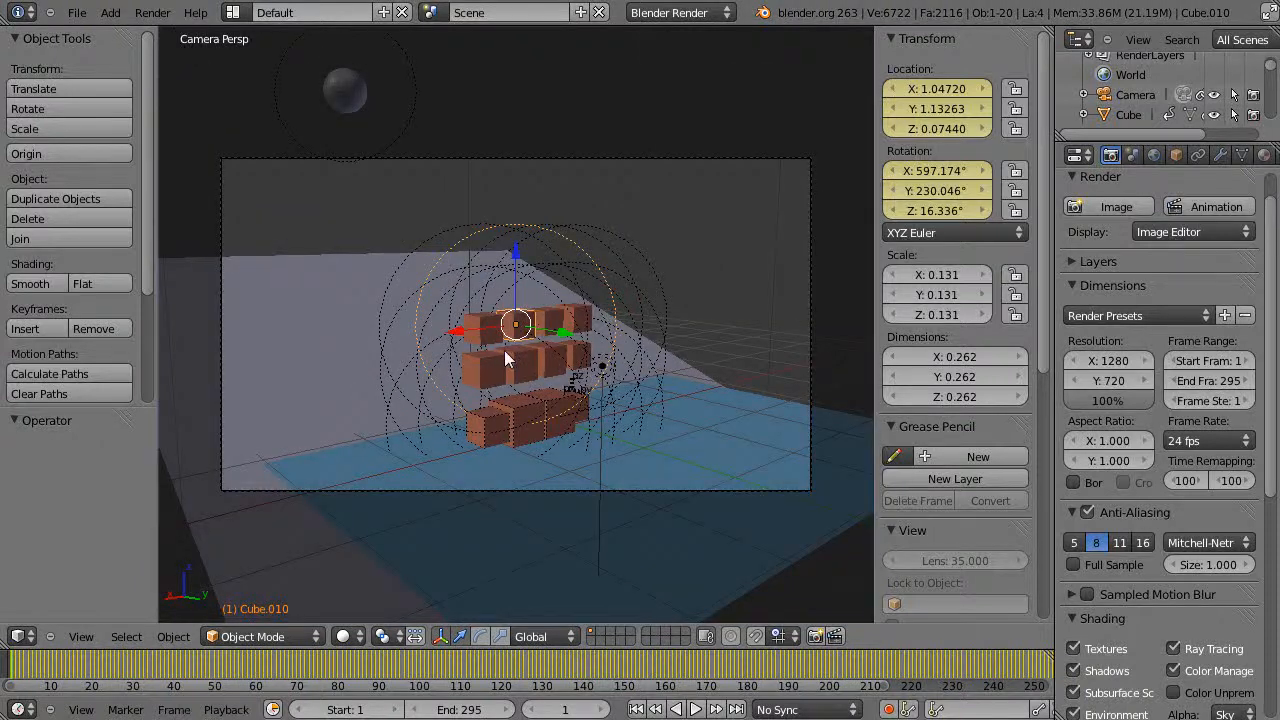
- Play back the recorded cube-stack collapse twice, then select the bottom cube Cube.002
click(696, 708)
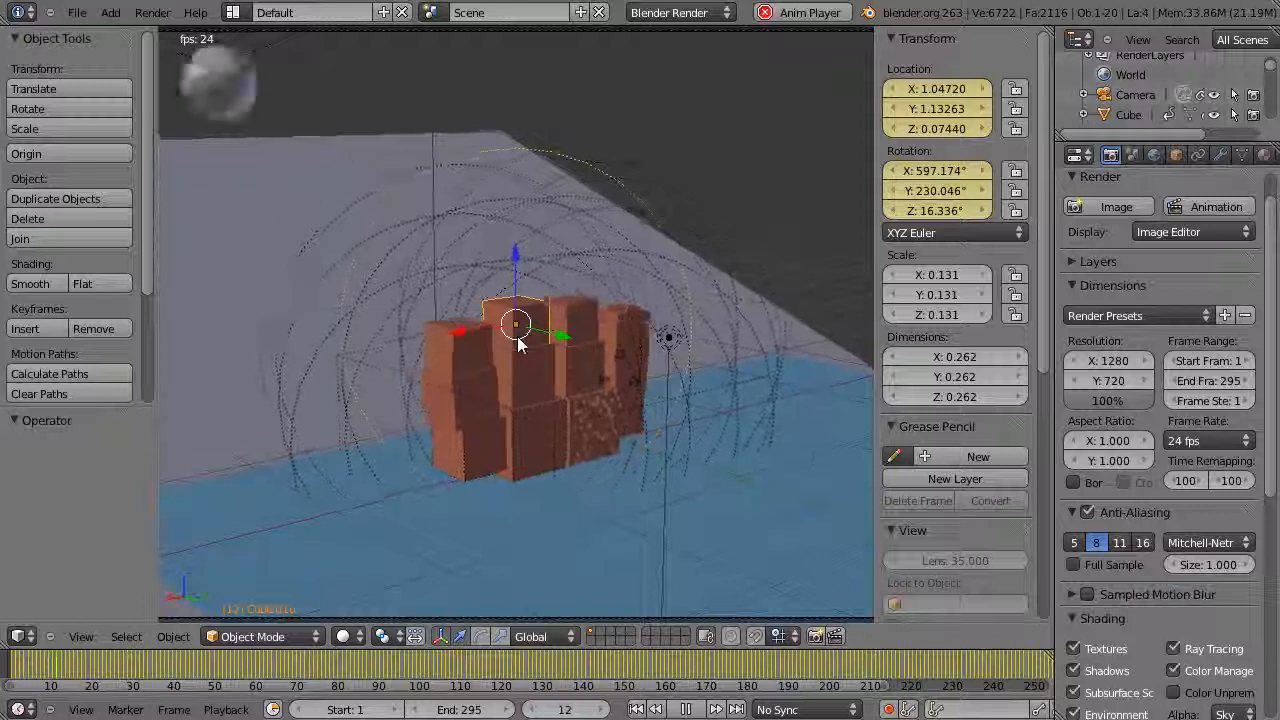
click(716, 708)
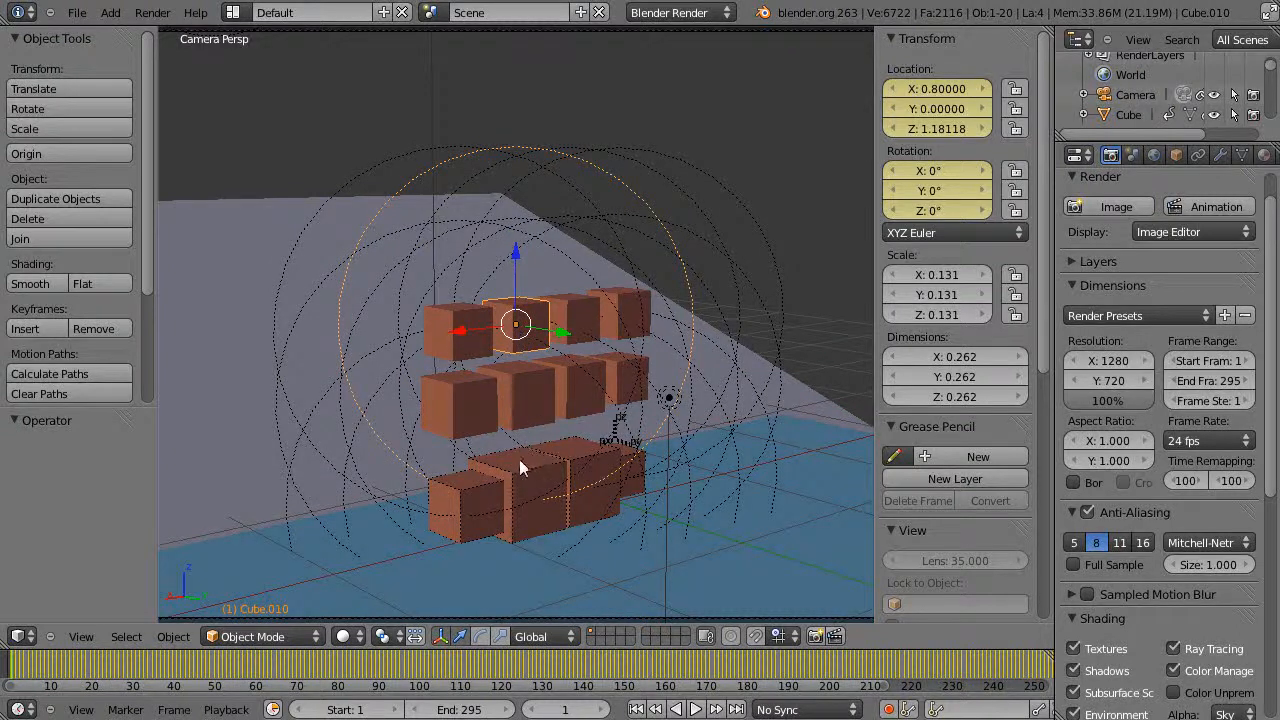
click(696, 708)
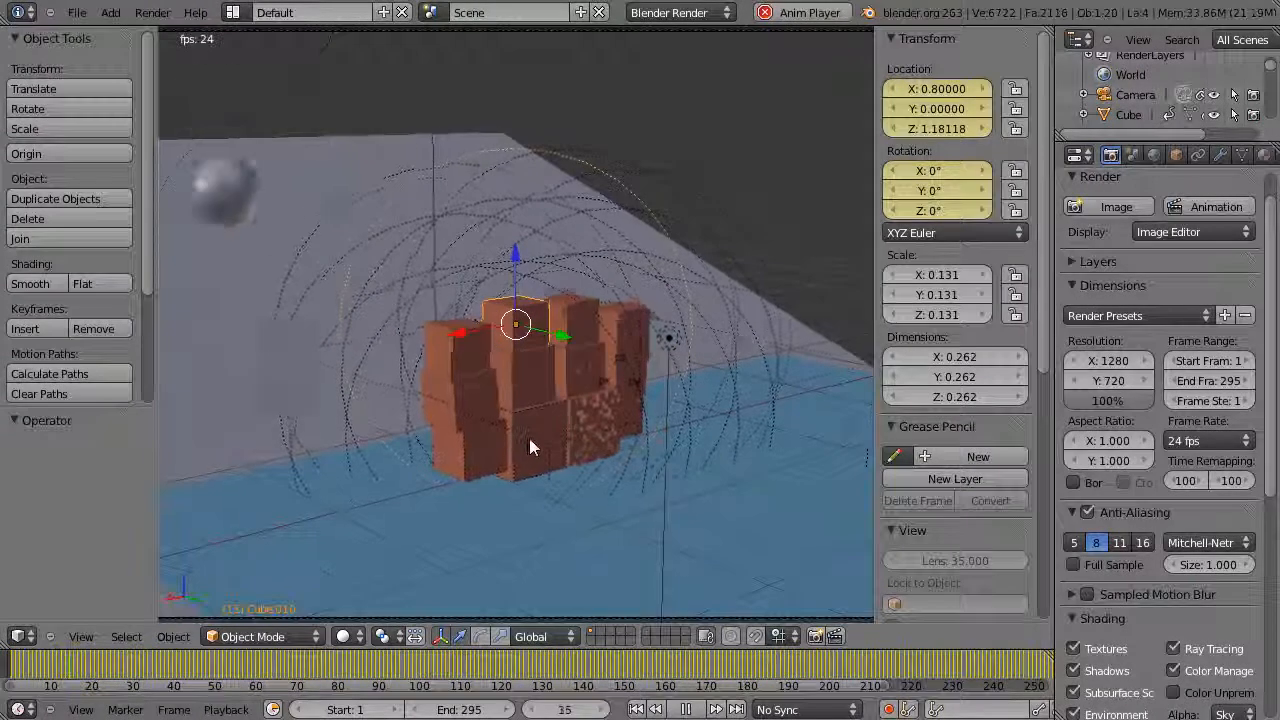
click(714, 708)
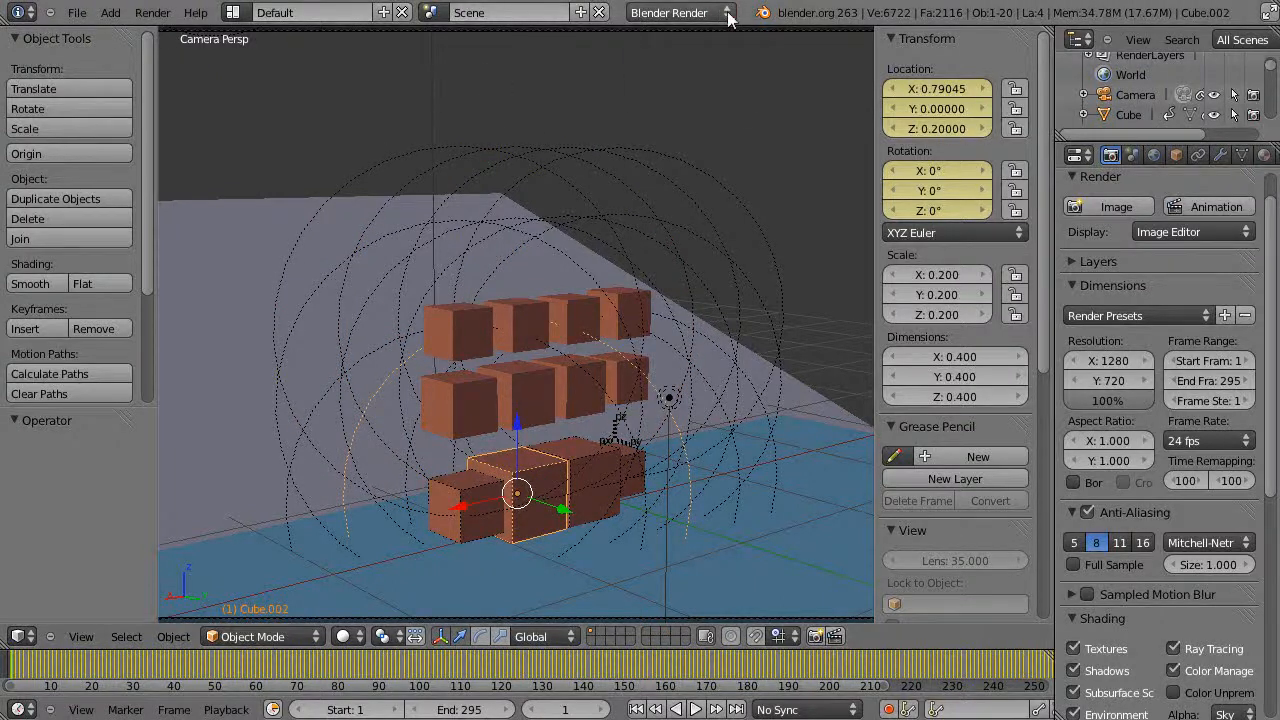
- Switch to Blender Game and show Cube.002's hinge Rigid Body Joint with Display Pivot enabled
click(668, 12)
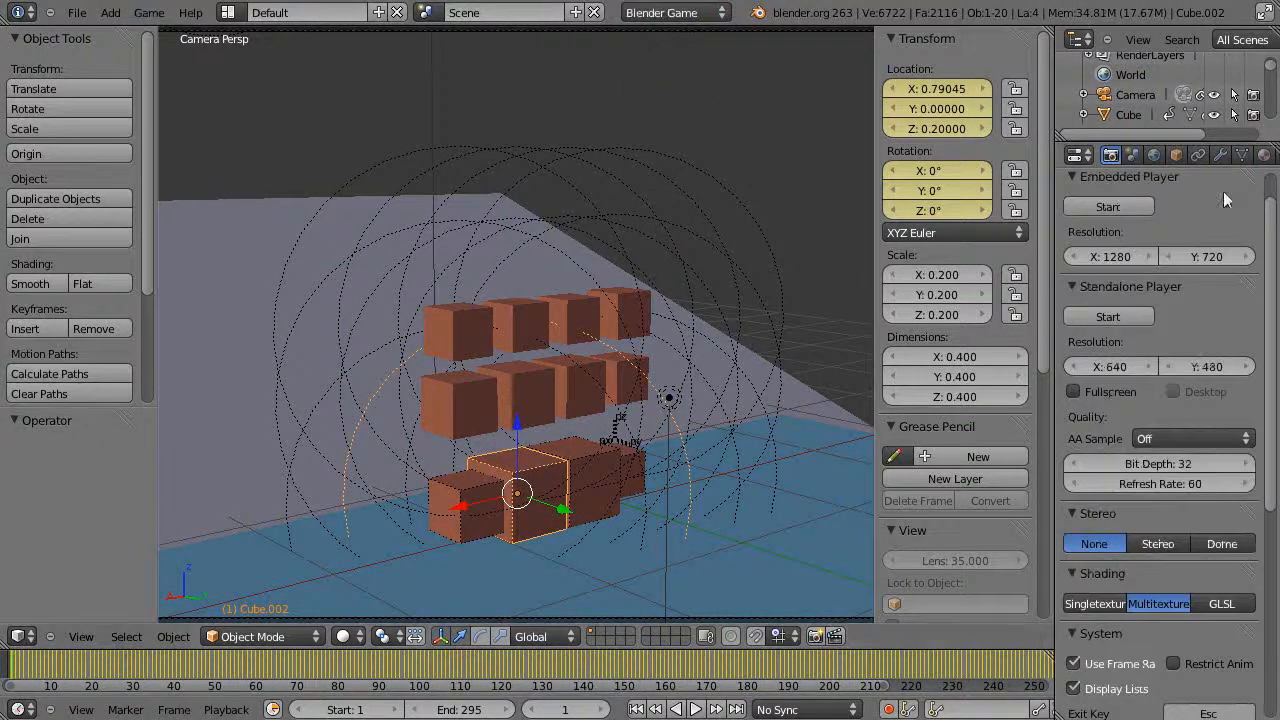
click(1198, 156)
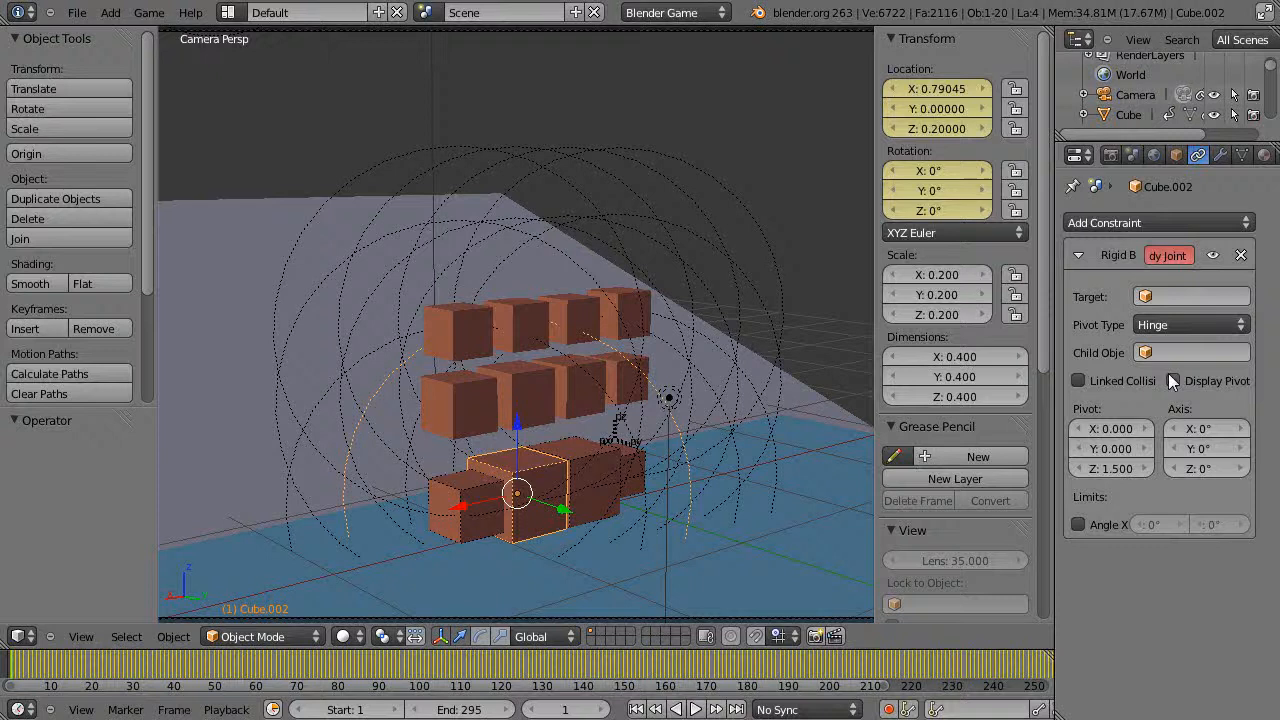
click(1172, 380)
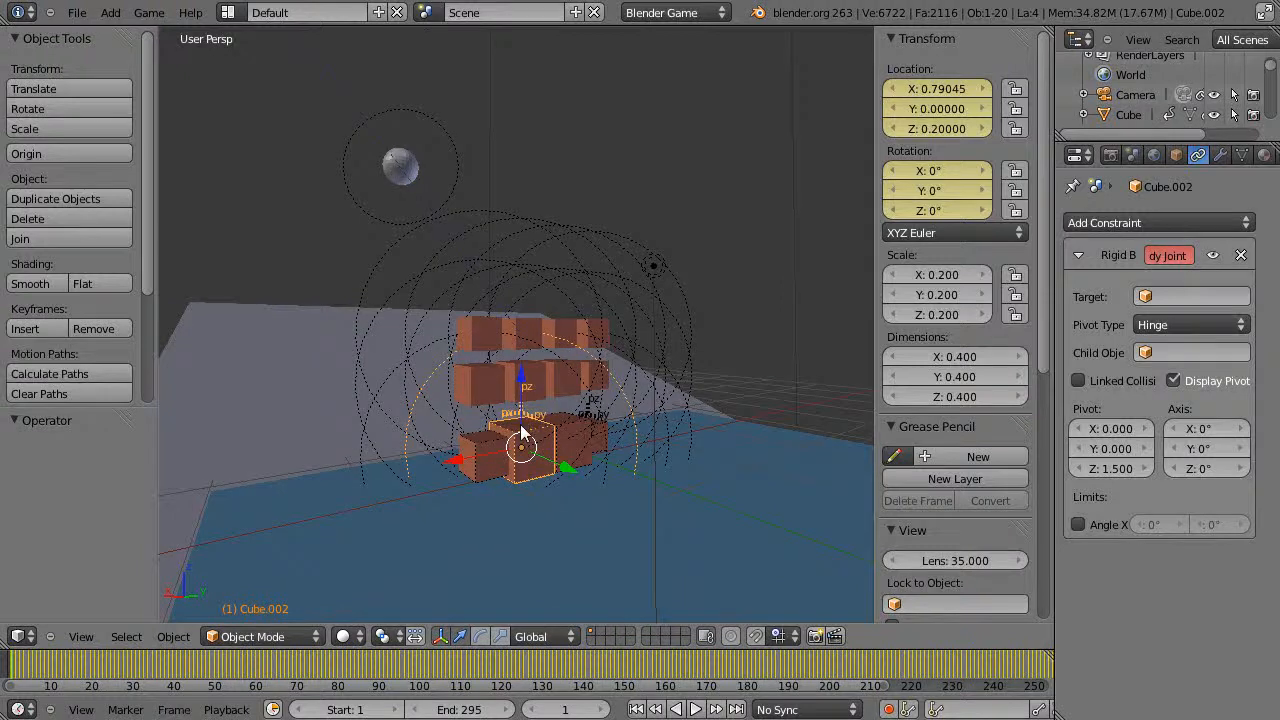
click(696, 708)
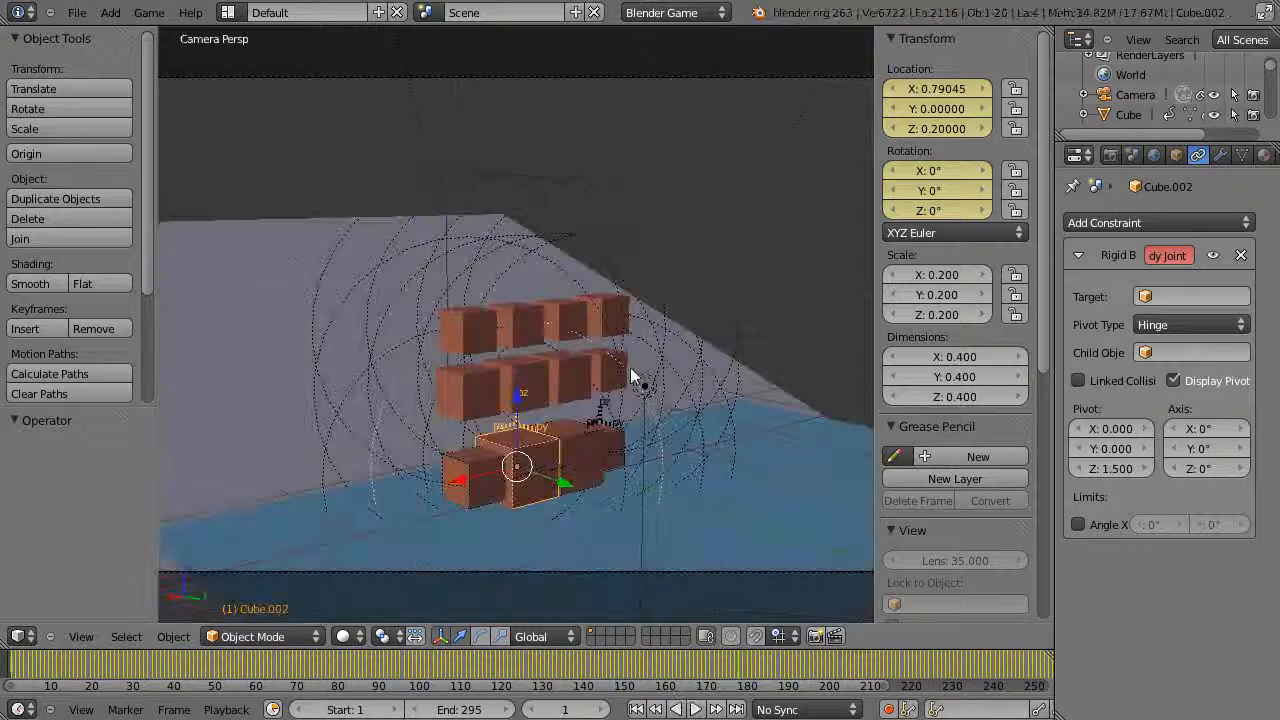
- Select top cube Cube.010 and check its Transform values and empty Constraints
click(516, 324)
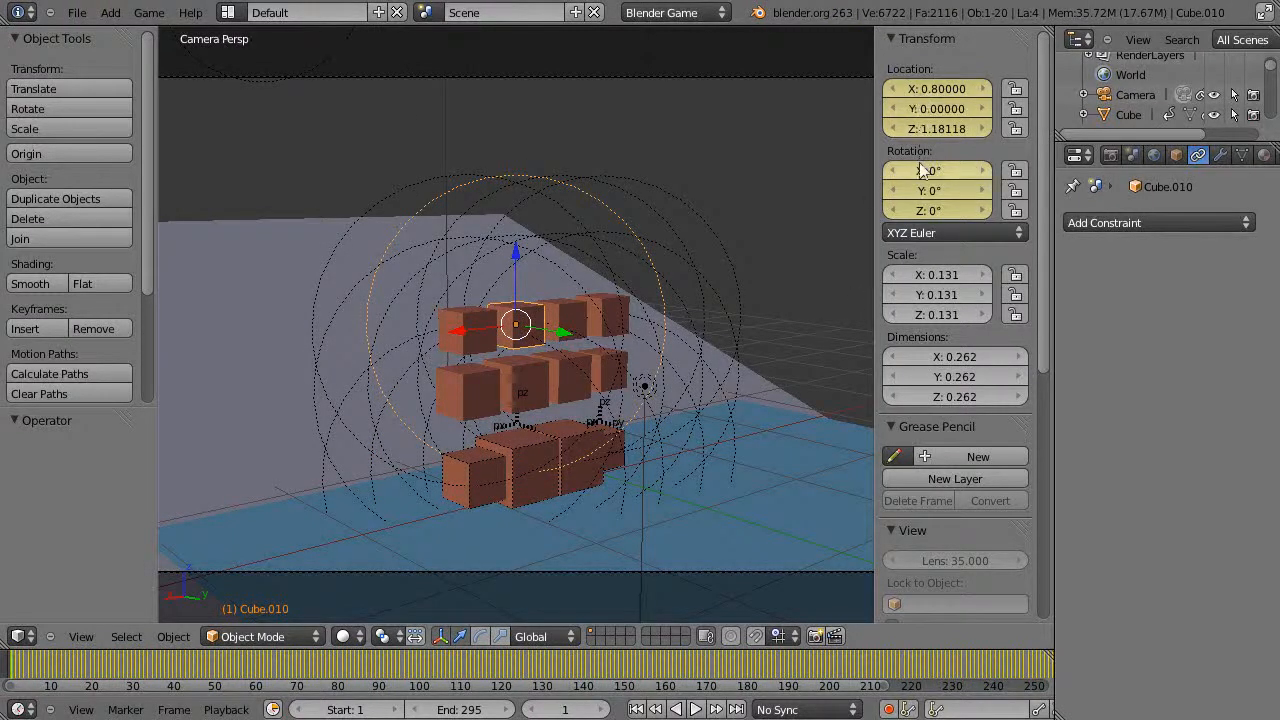
mouse_move(936, 108)
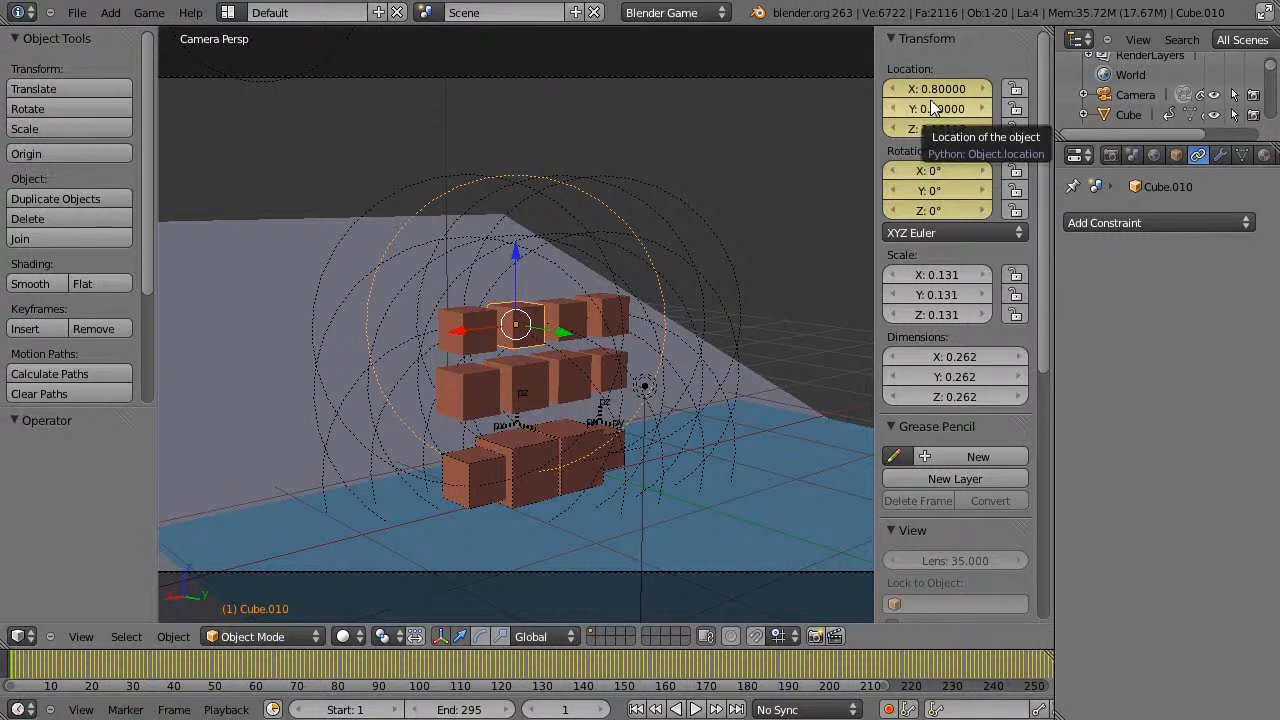
click(936, 128)
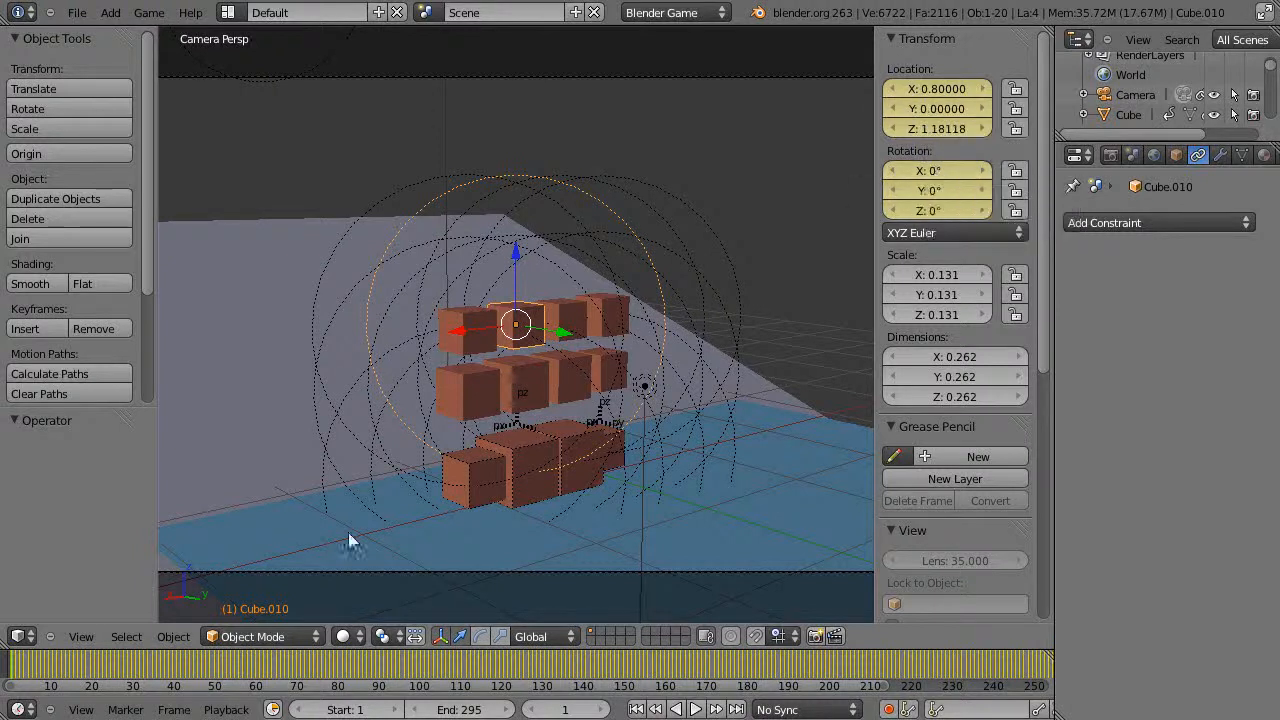
mouse_move(520, 296)
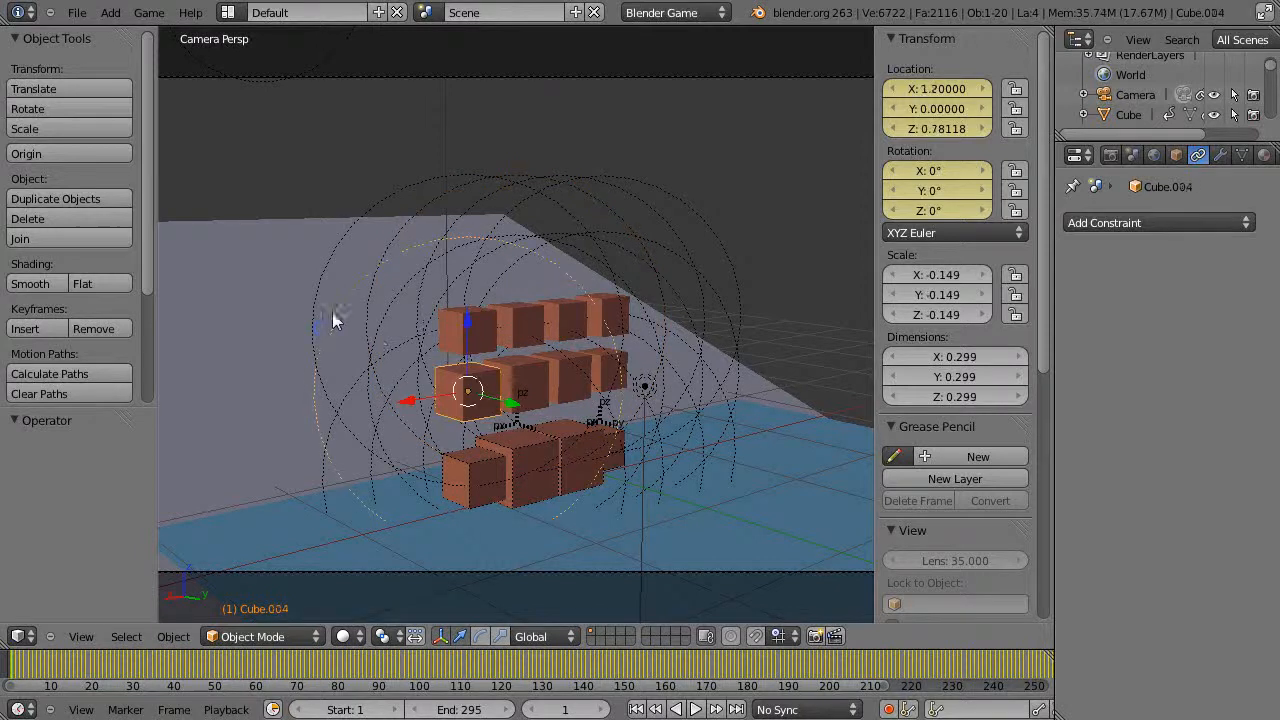
- Select the Sphere to view its Rigid Body physics, then switch back to Blender Render
click(694, 708)
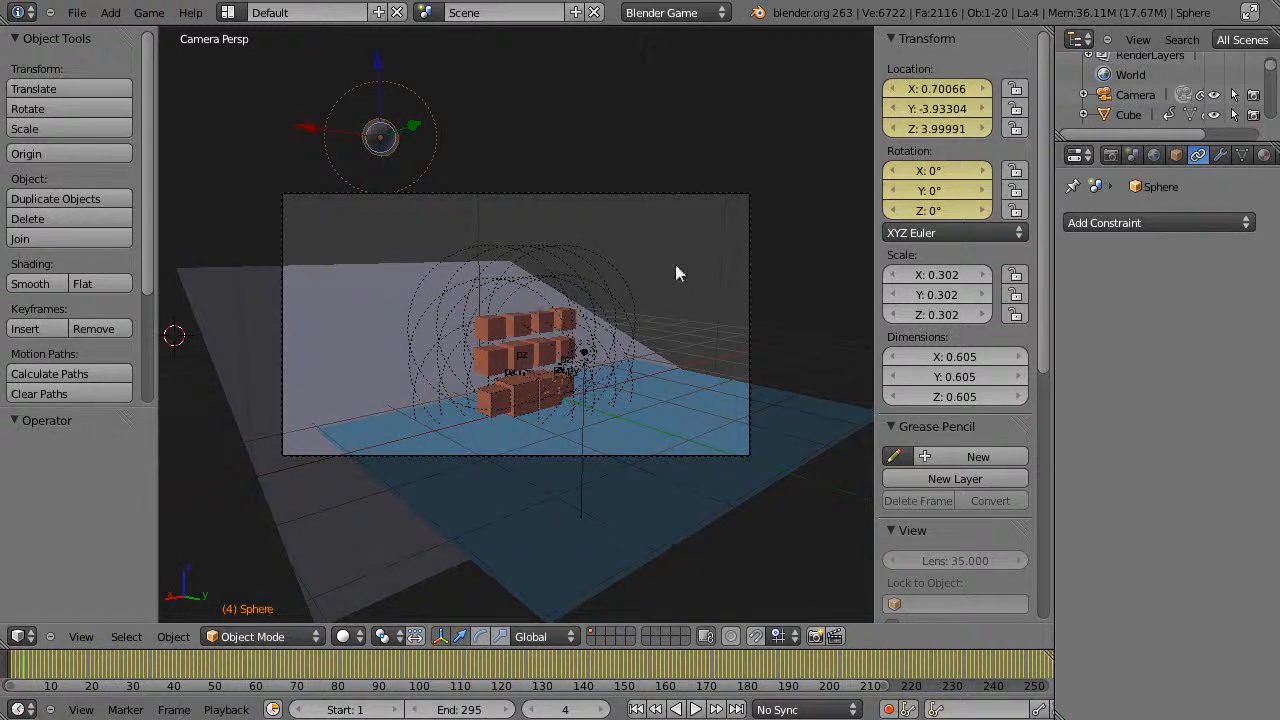
mouse_move(608, 80)
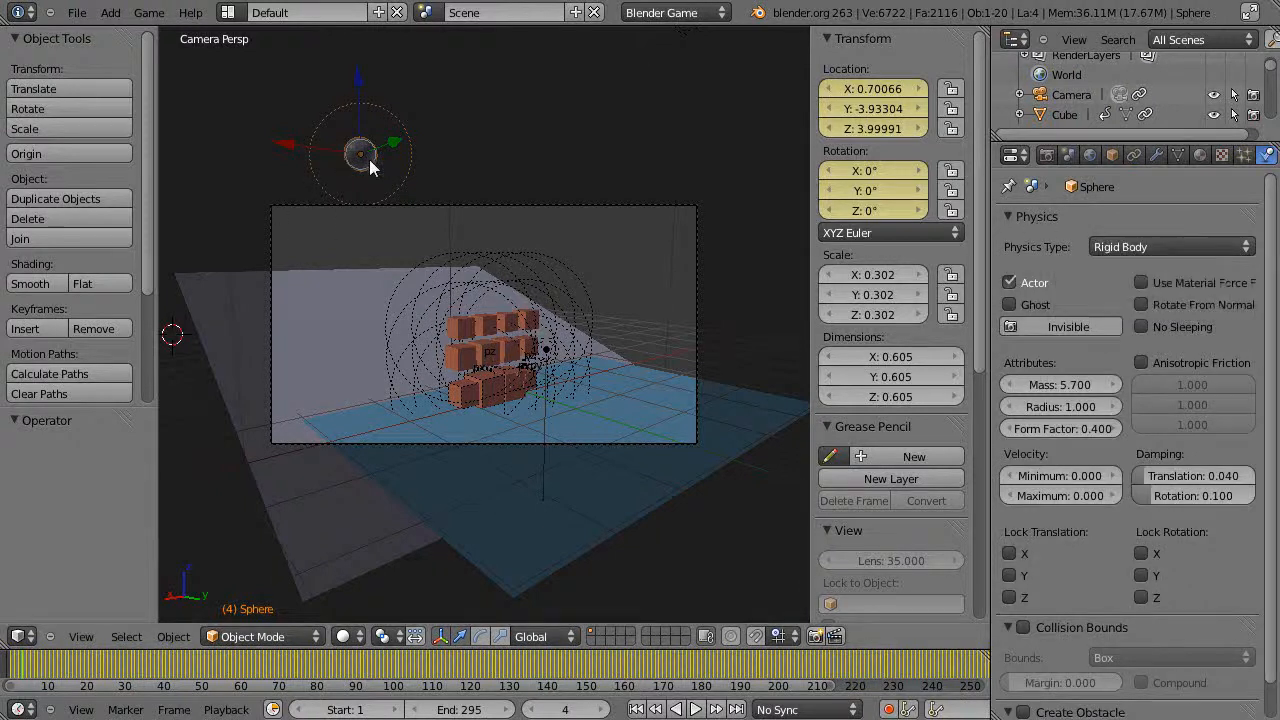
mouse_move(548, 402)
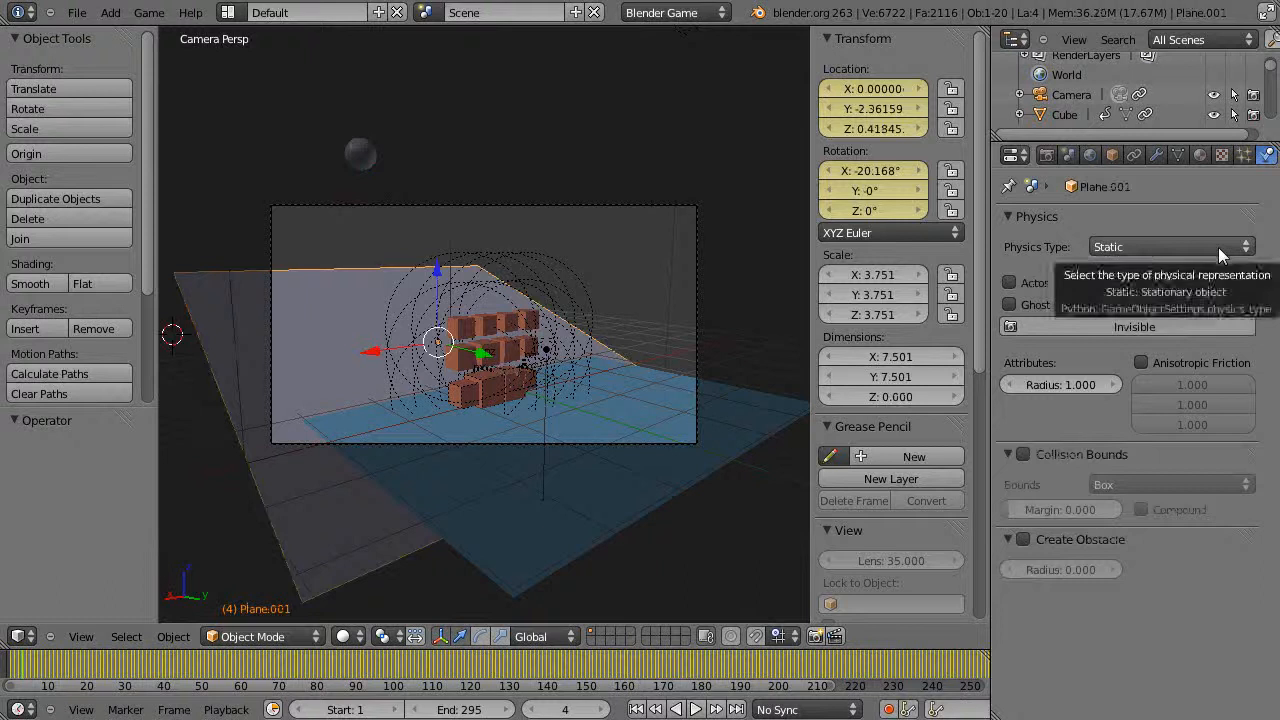
mouse_move(1216, 176)
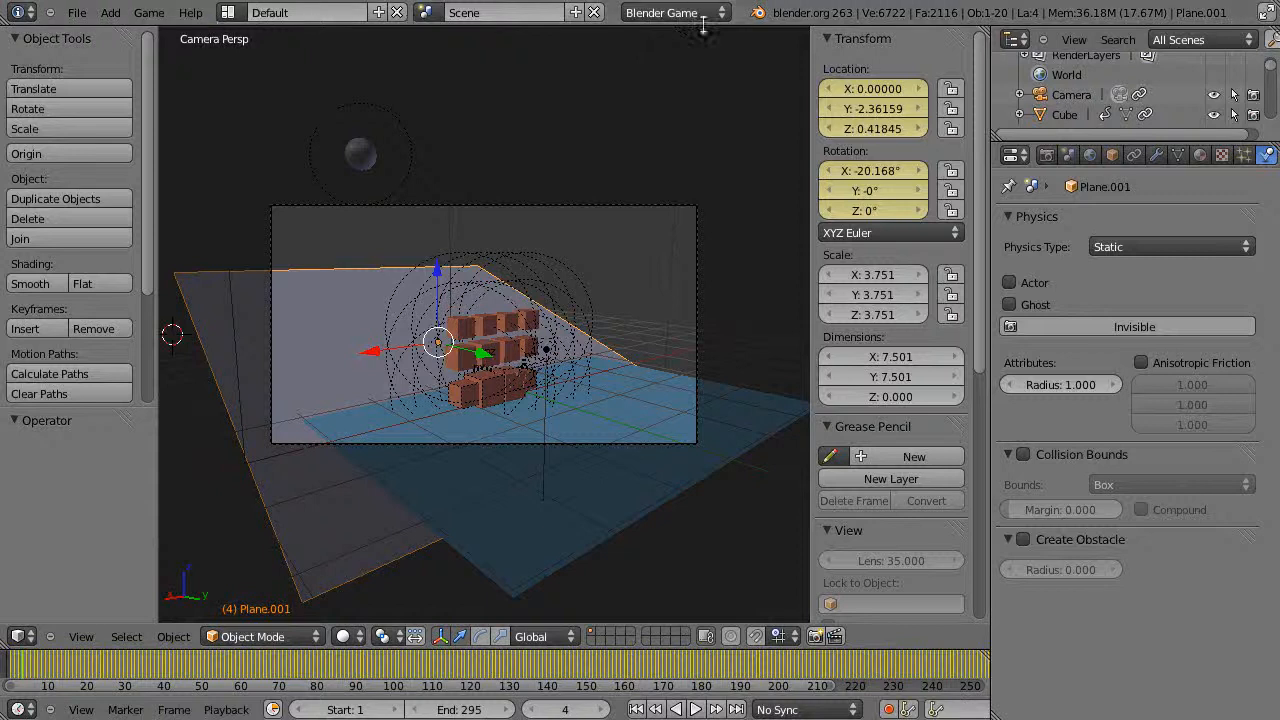
click(676, 12)
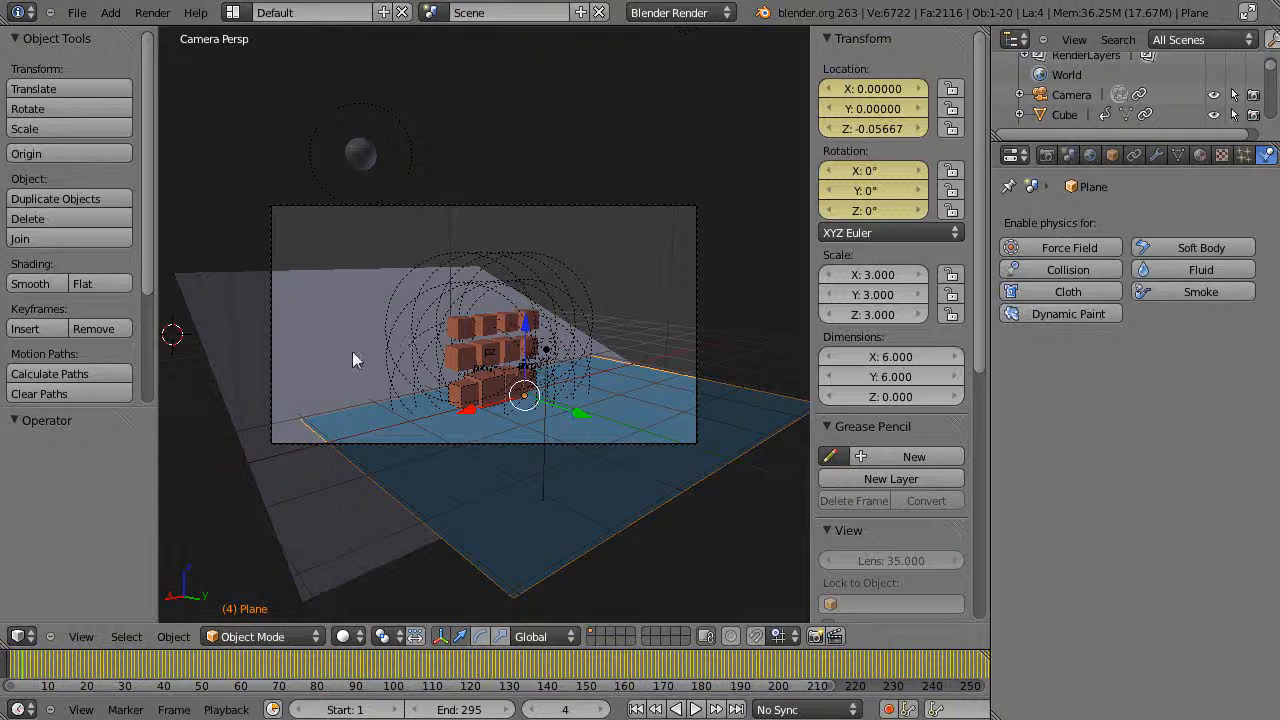
mouse_move(490, 358)
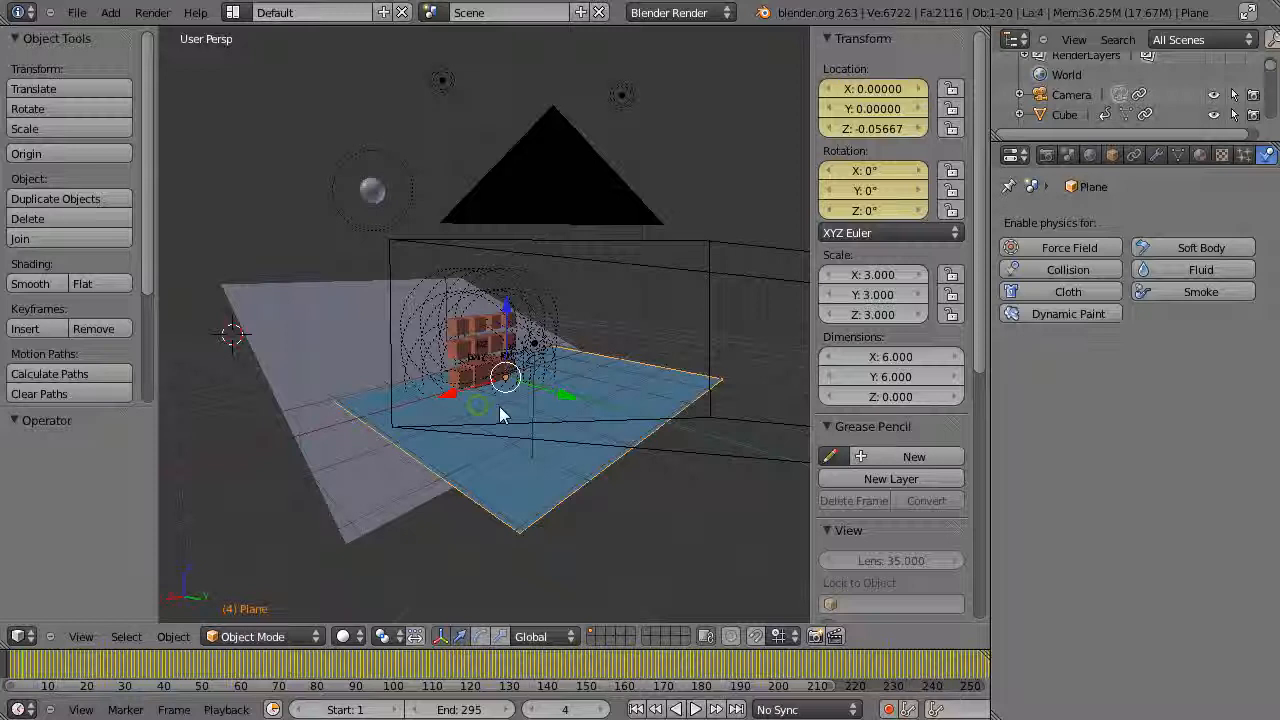
- Orbit the view around the ball, cubes, camera and ground plane
drag(500, 414, 476, 452)
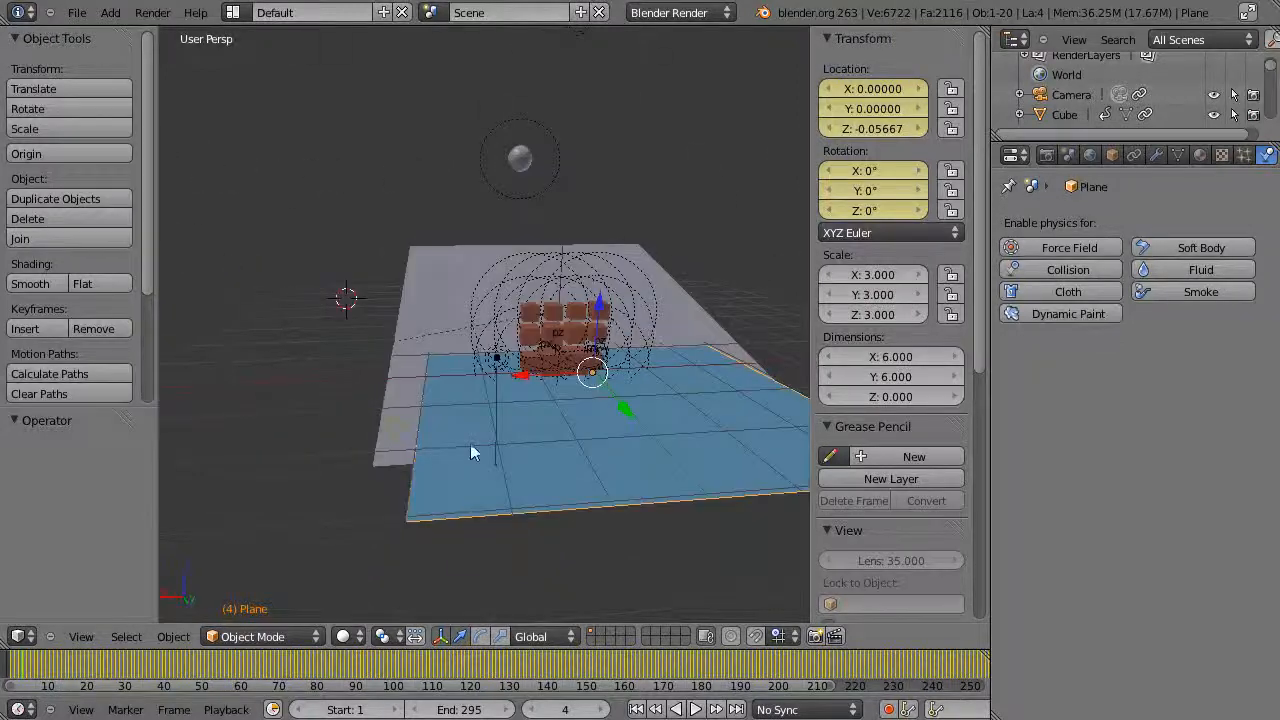